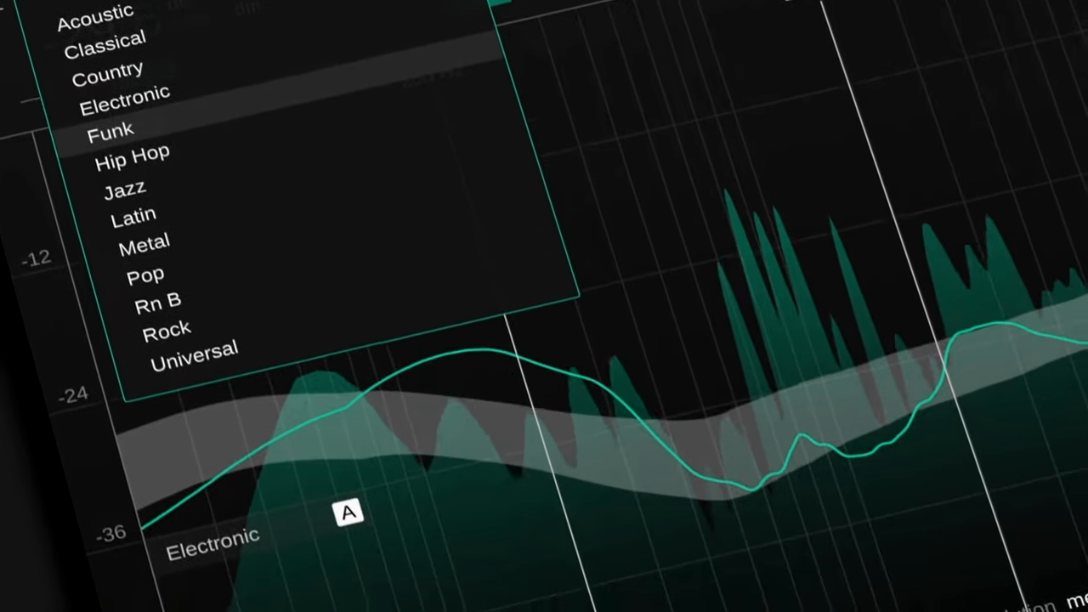
Choose a genre spectral reference and nudge the High Width slider
click(156, 299)
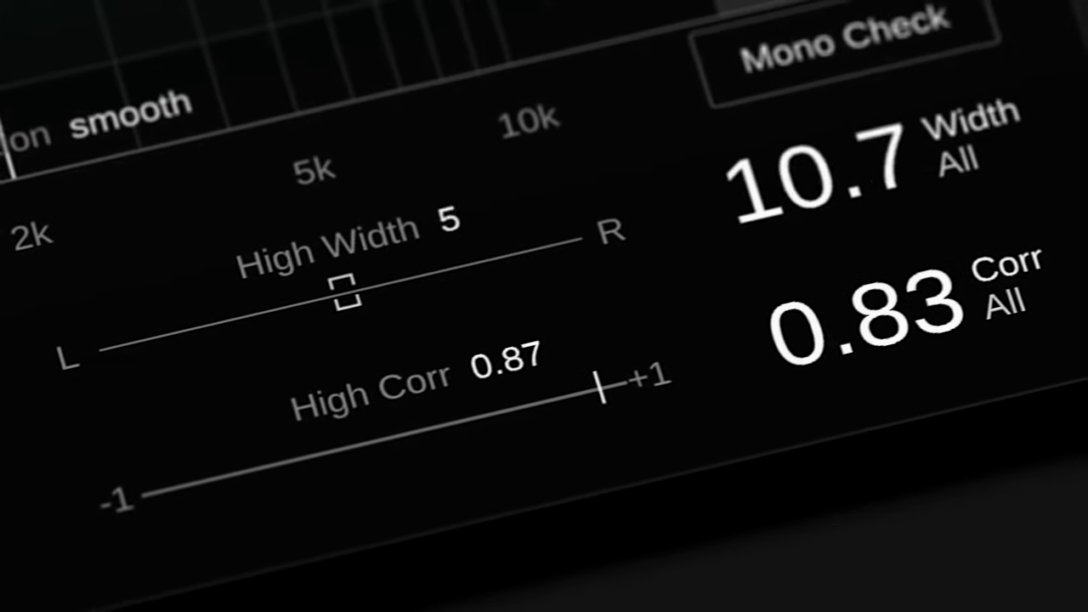
drag(343, 289, 349, 293)
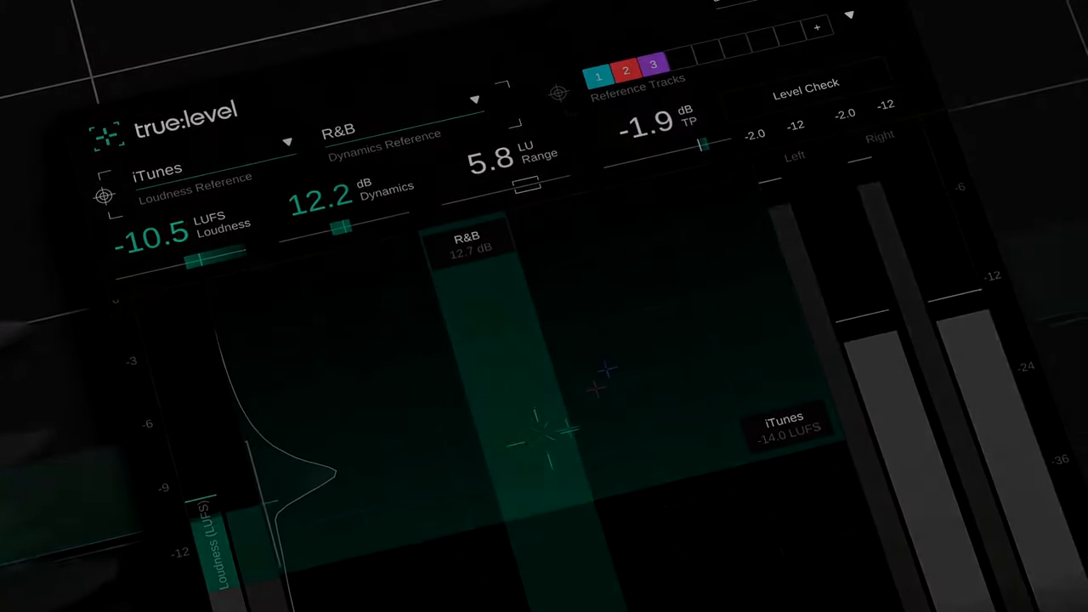
Switch the dynamics reference from R&B to Funk
click(476, 99)
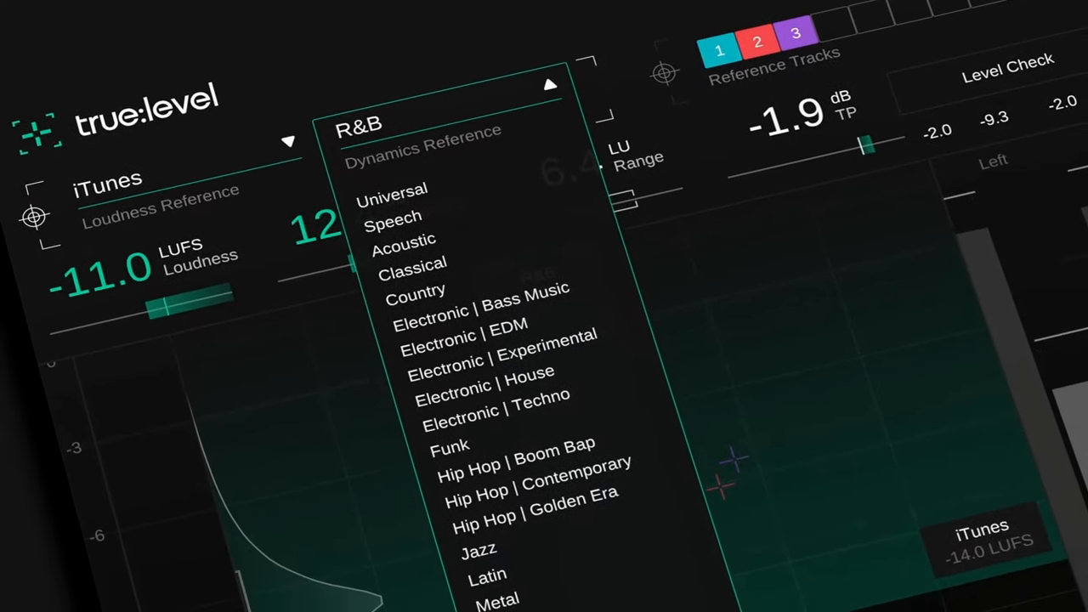
click(449, 445)
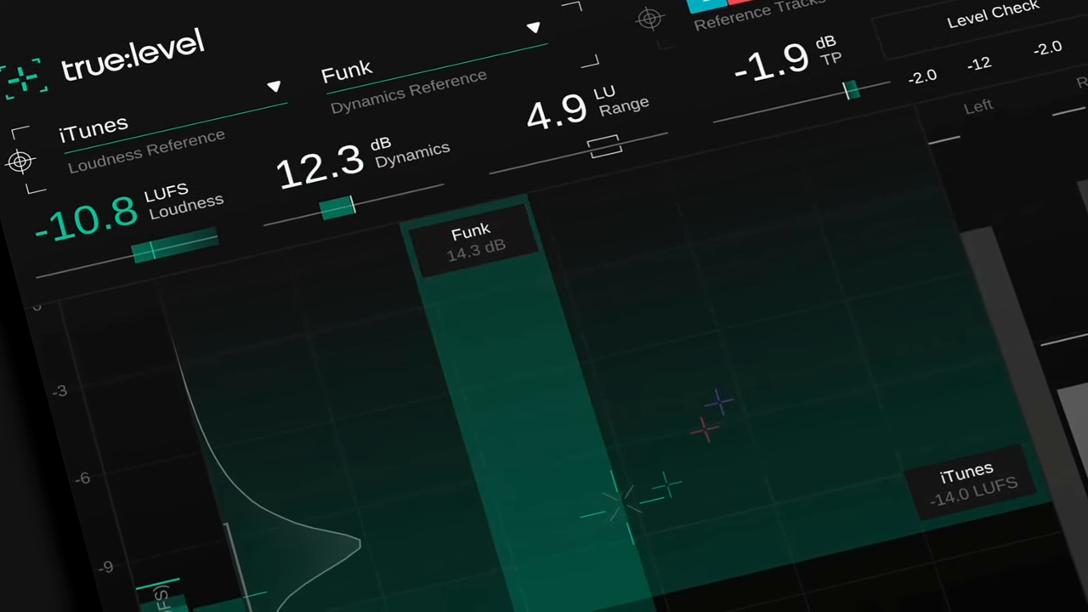
click(93, 122)
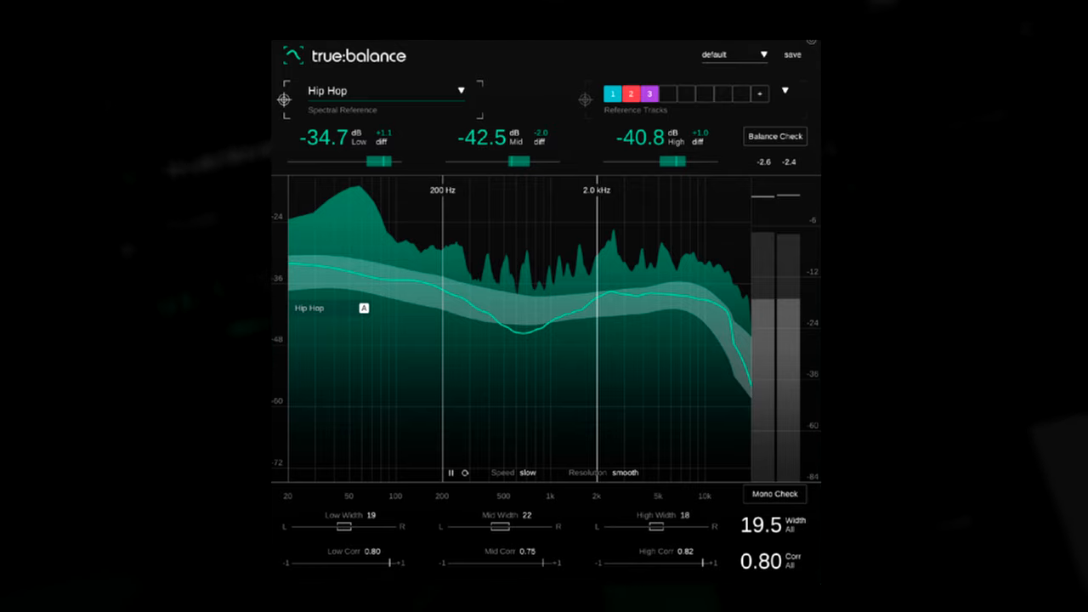
Select Hip Hop as the spectral reference target
click(774, 136)
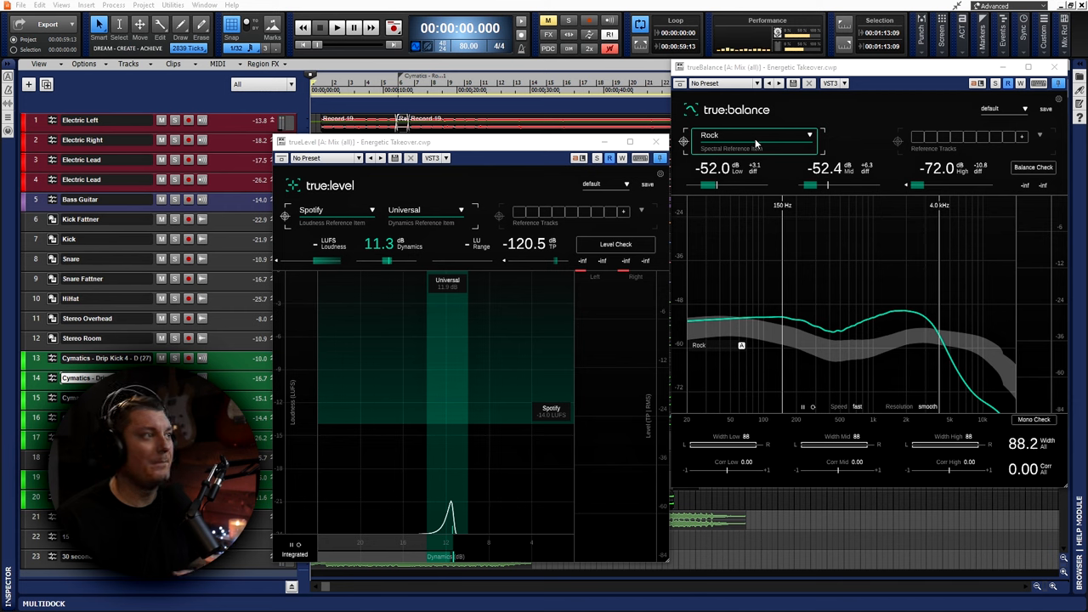
Show the spectral reference genre list with Rock currently chosen
click(754, 136)
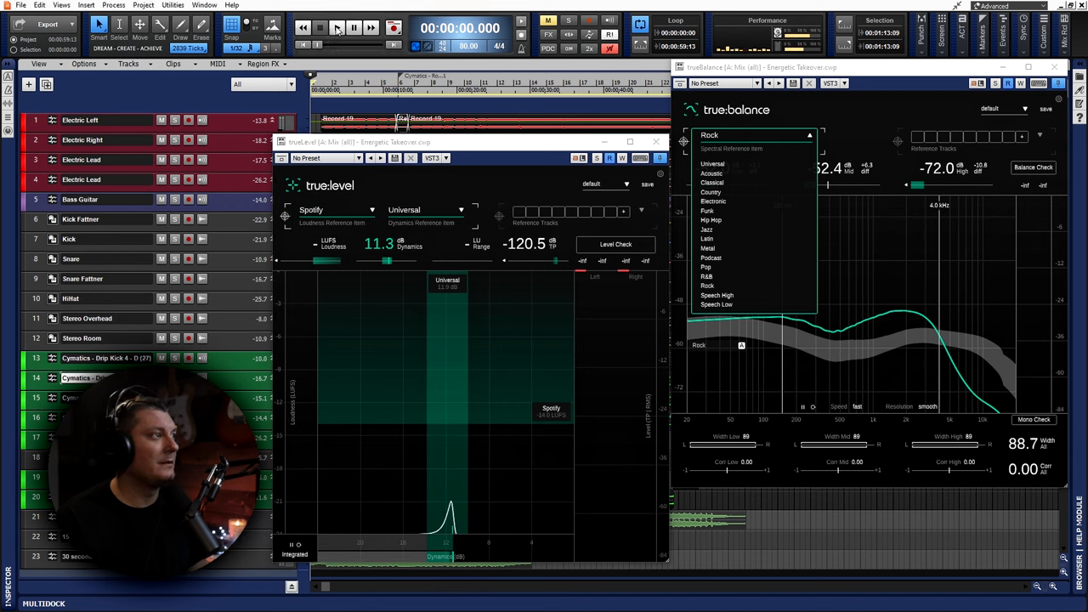
Keep Rock as reference and play then stop the mix to capture readings
click(336, 27)
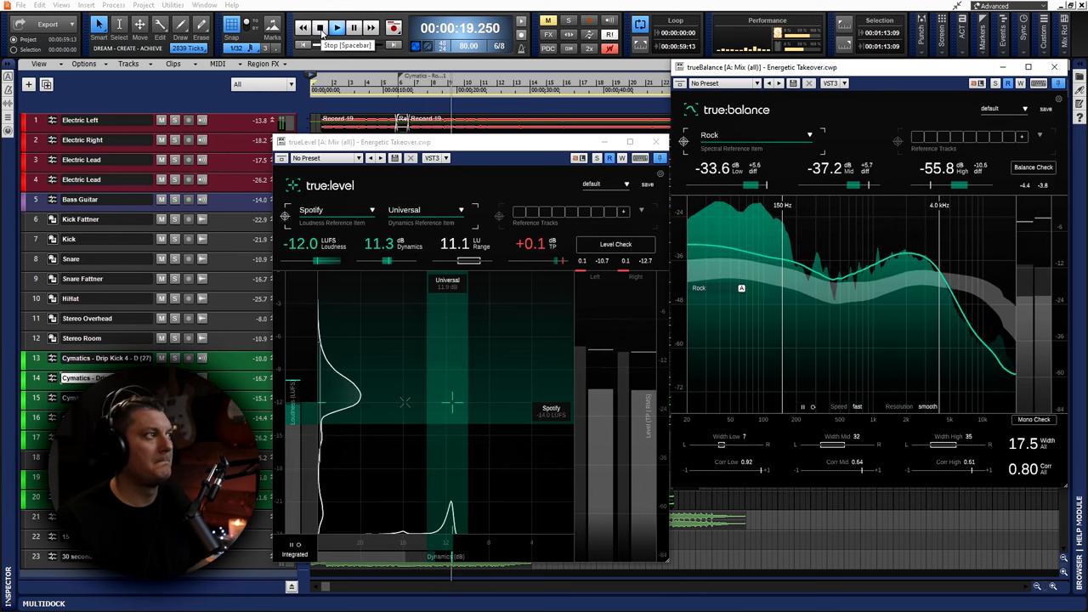
click(319, 27)
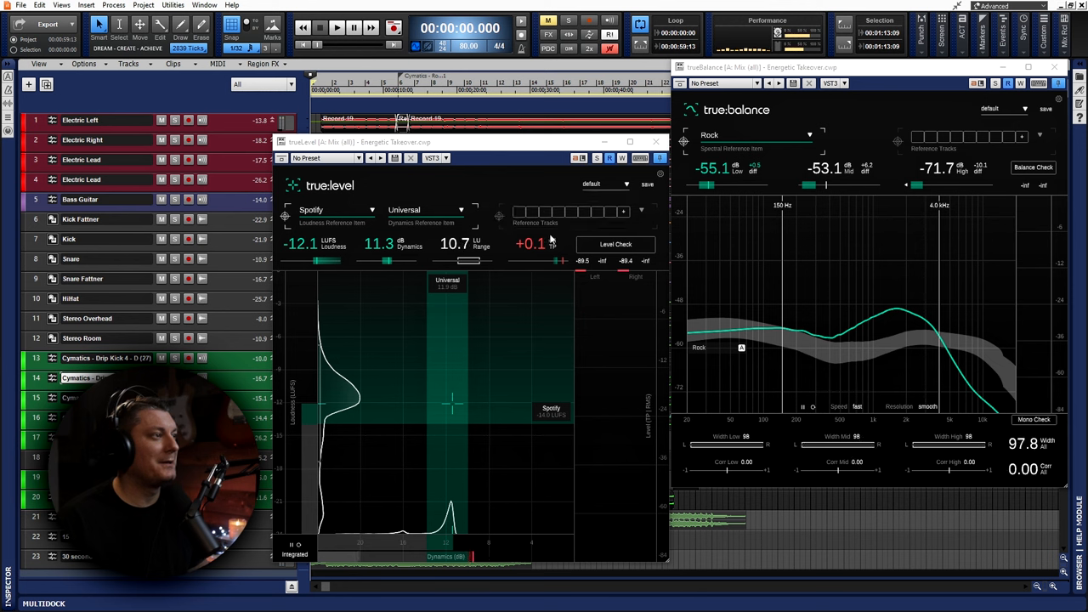
mouse_move(616, 245)
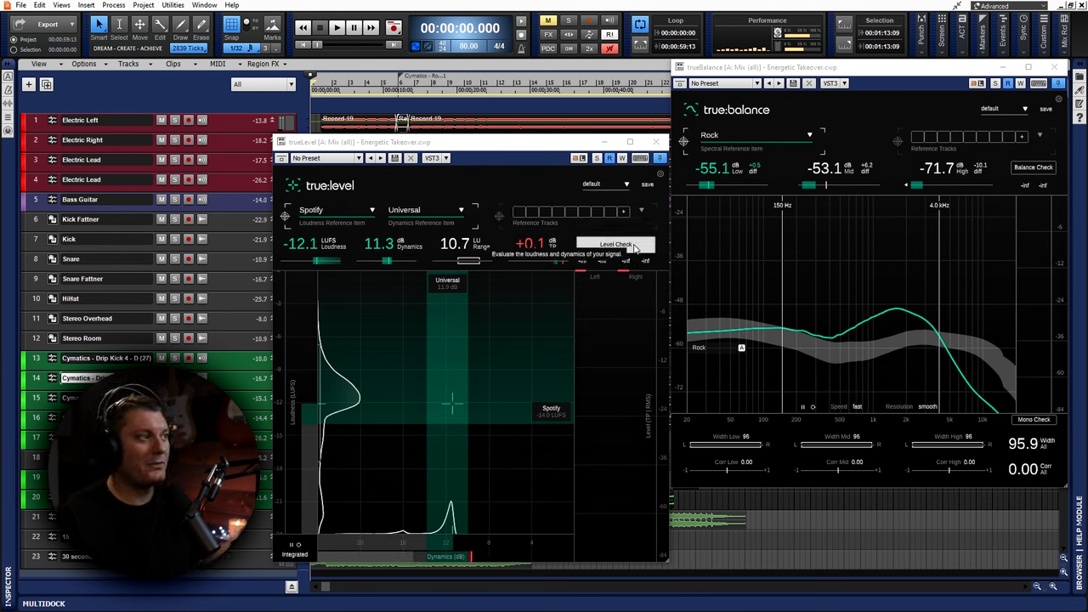
Run Level Check, getting good loudness/dynamics but a 1.2 dB peak reduction suggestion
click(616, 245)
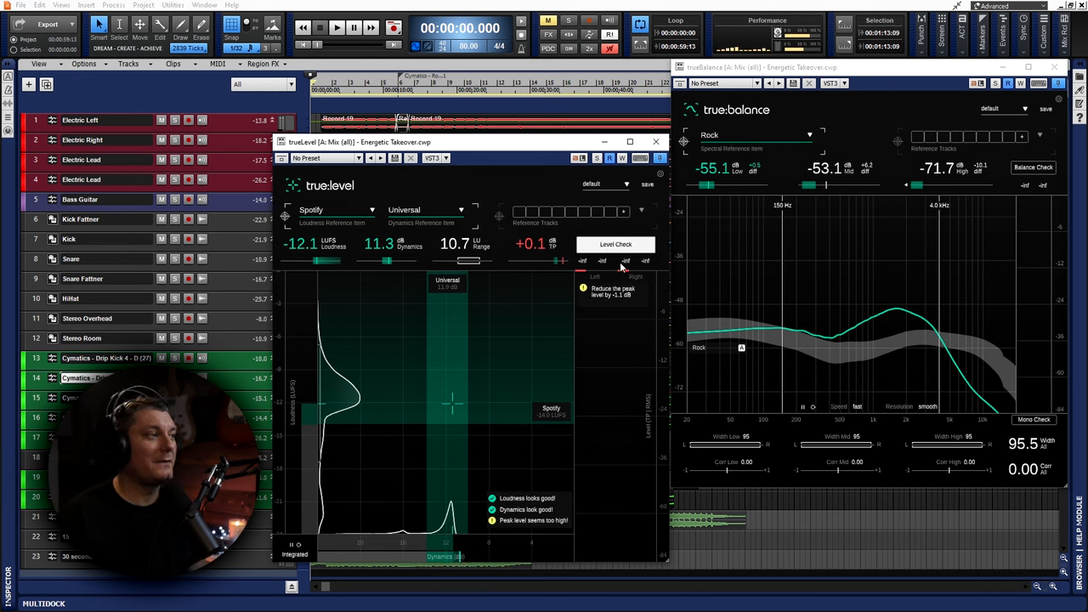
click(337, 27)
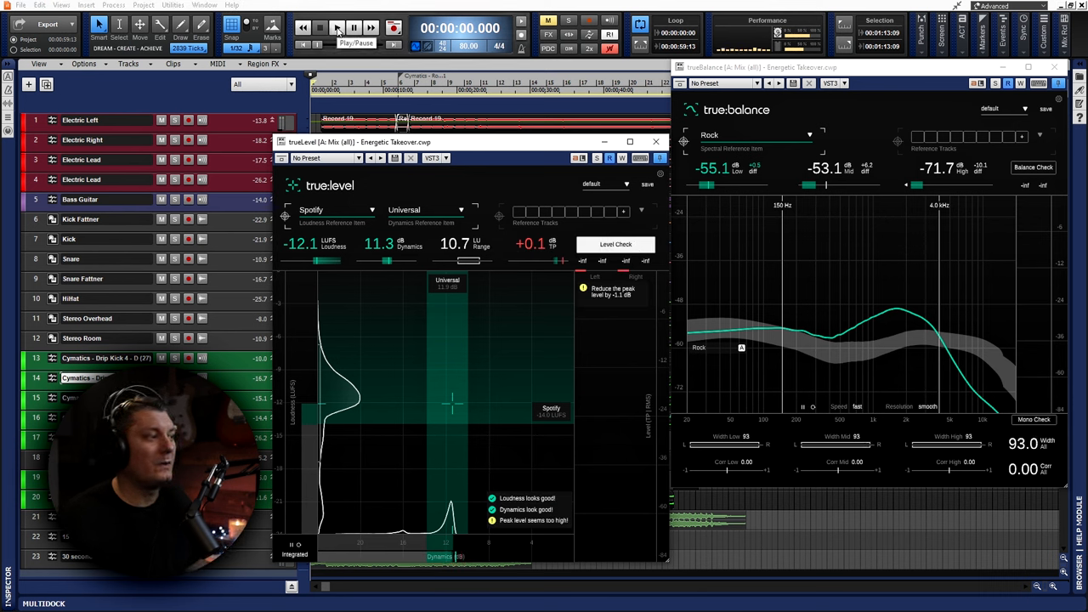
click(337, 27)
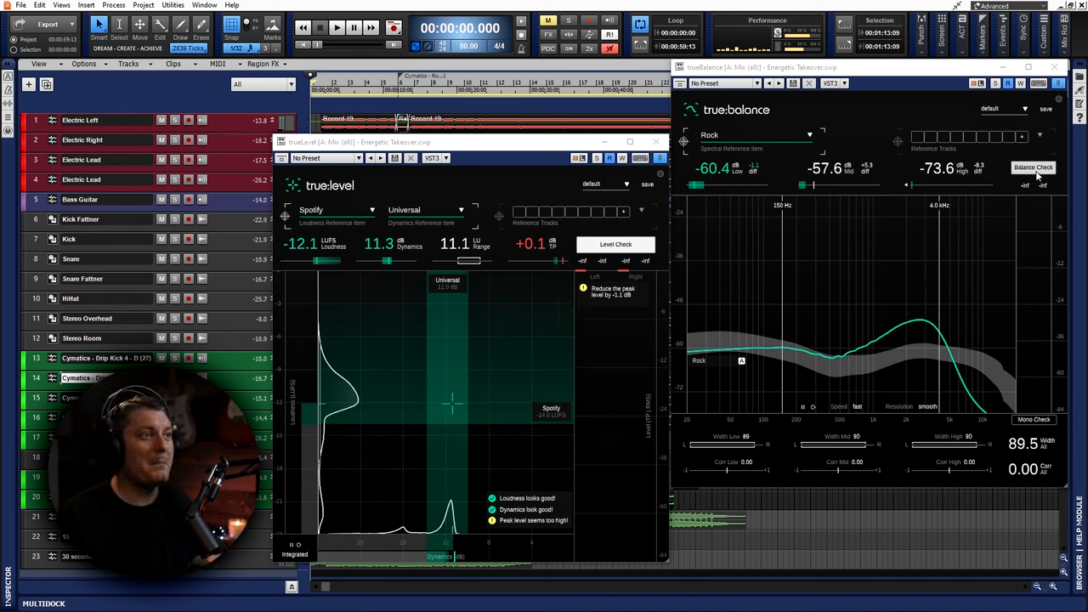
Run Balance Check while playing, getting lows/mids down and highs up suggestions
click(1034, 168)
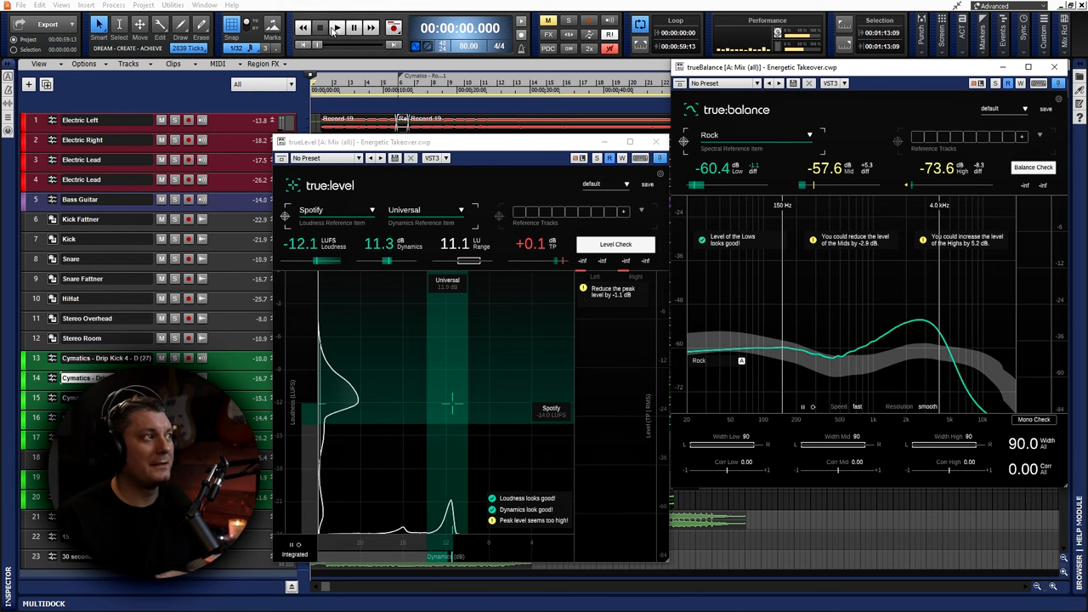
click(337, 27)
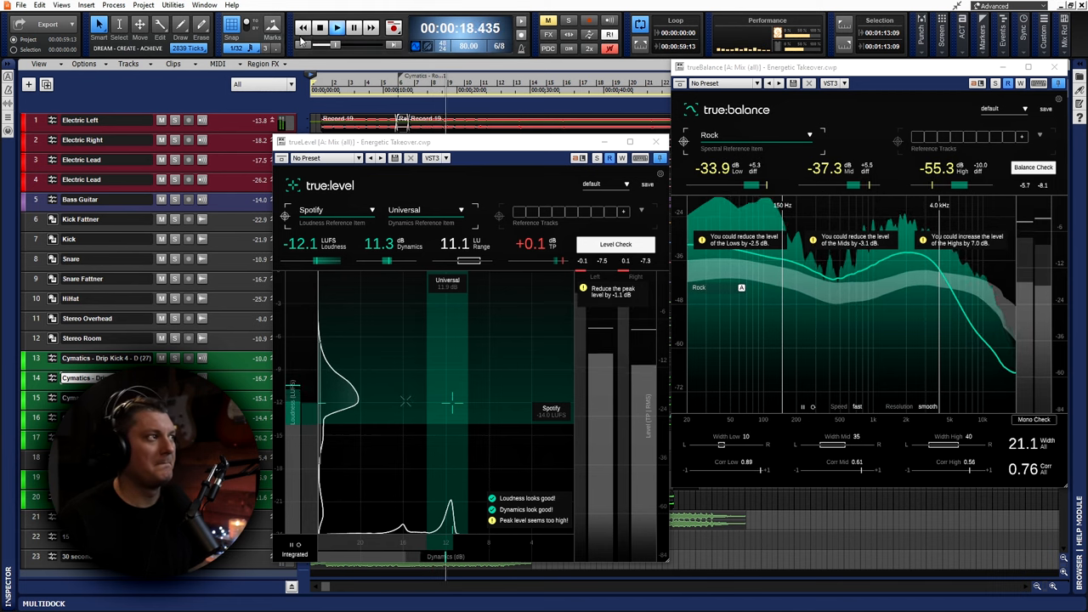
Stop playback before shaping the mix with the QuadCurve Equalizer
click(320, 27)
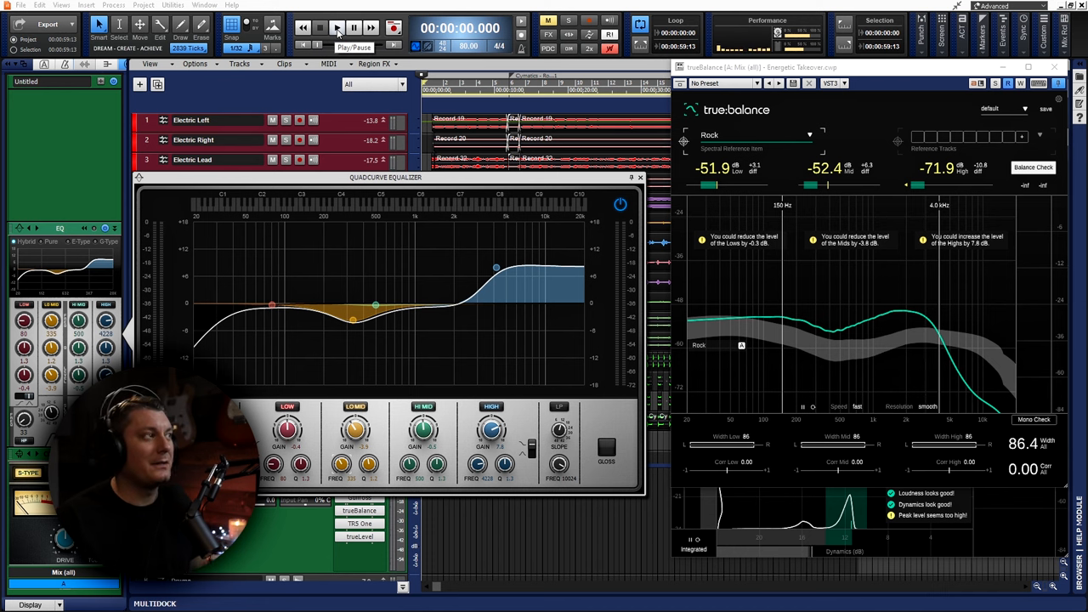
Play the EQ'd mix, true:level now suggesting only a 0.4 dB peak trim
click(336, 28)
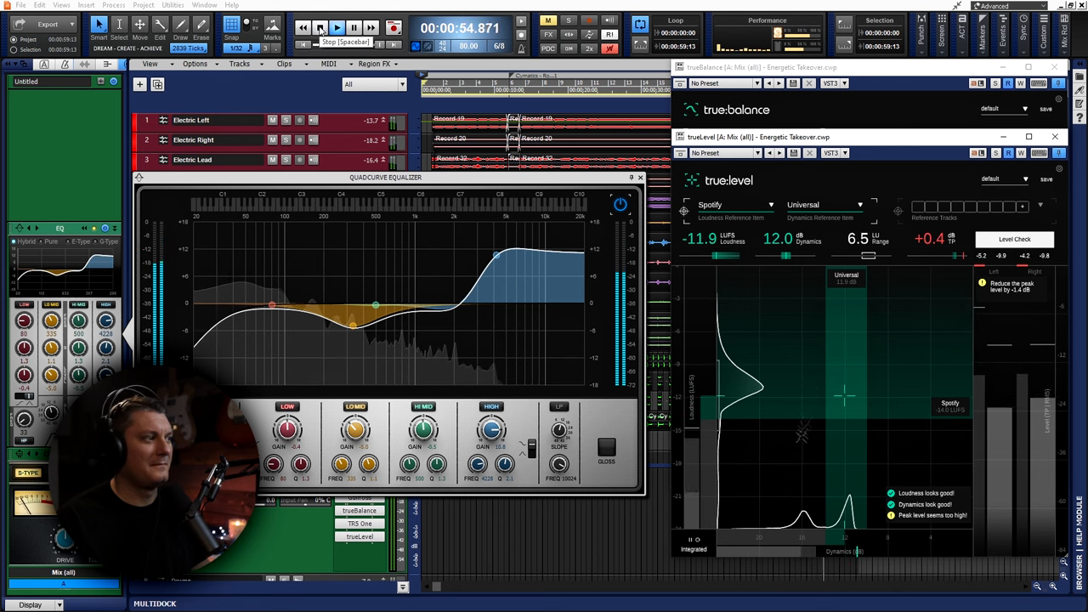
Stop playback and go to the Sonible Metering Bundle Giveaway page
click(319, 27)
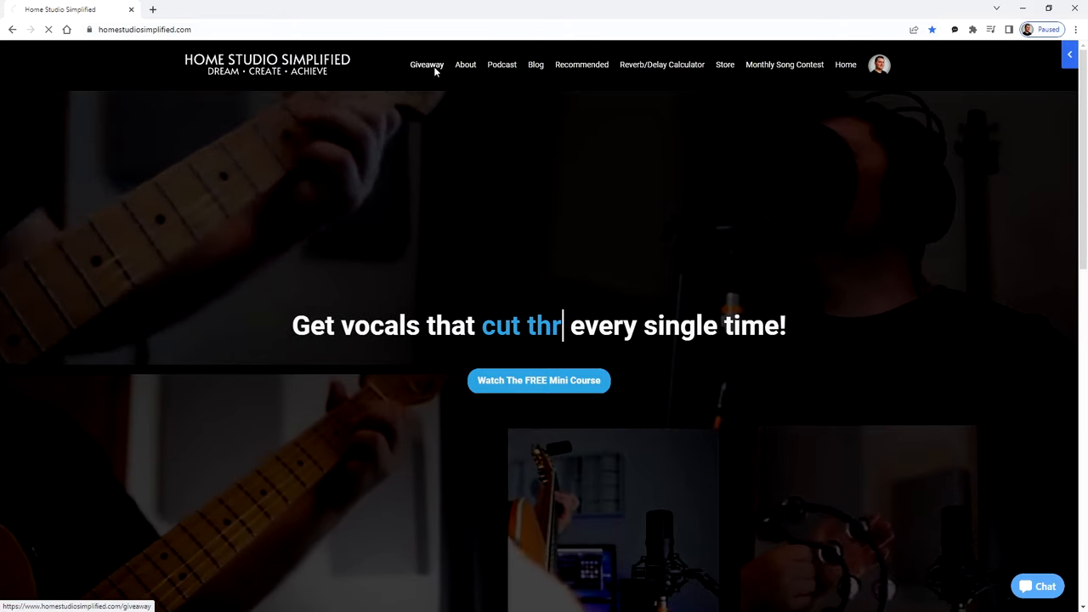
click(425, 65)
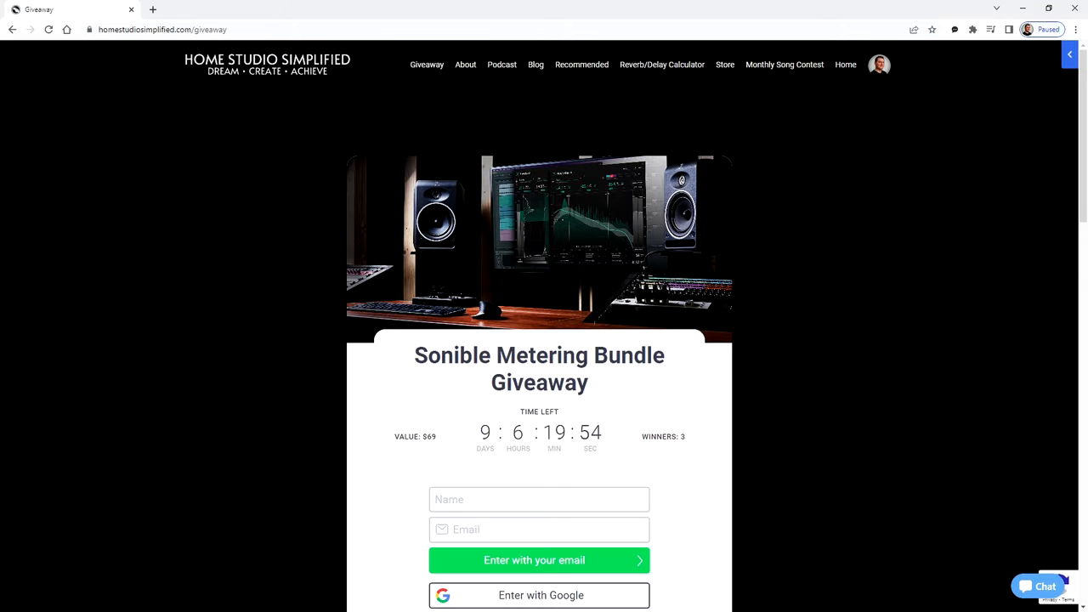